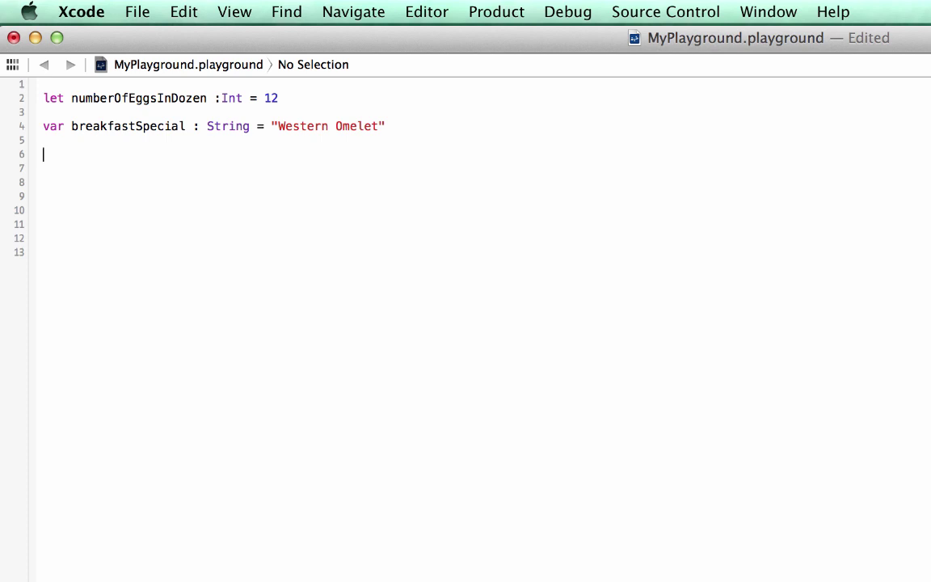
- Add the string literal "h" on line 6 and view its result in the timeline
{"action": "type", "text": "\"h\""}
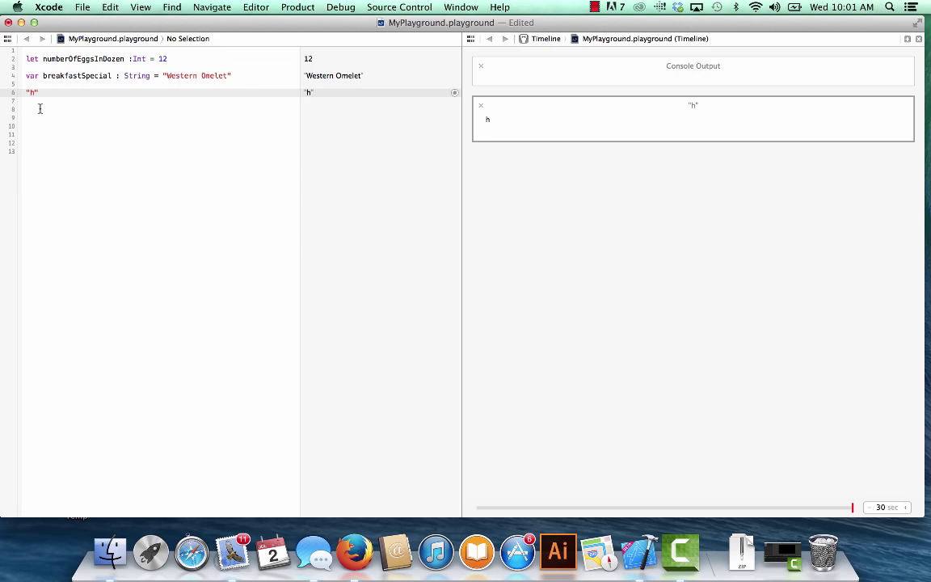
- Write println("Hello world!") on line 8 and check its Console Output
{"action": "type", "text": "println()"}
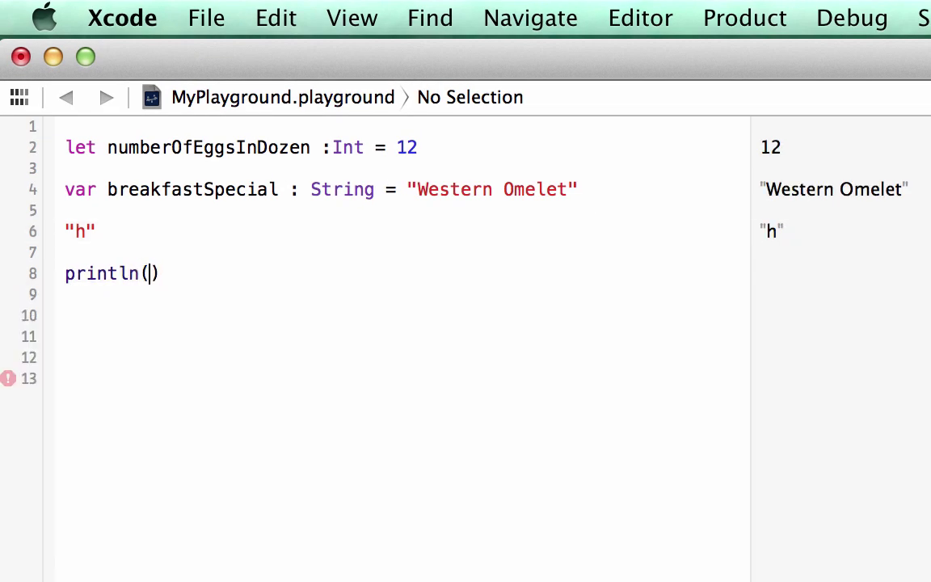
{"action": "type", "text": "\""}
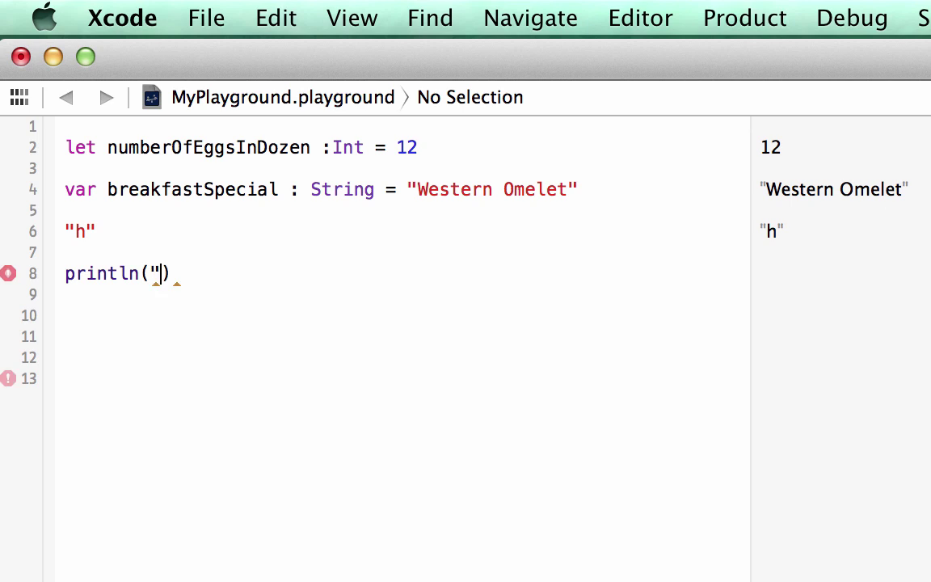
{"action": "type", "text": "he"}
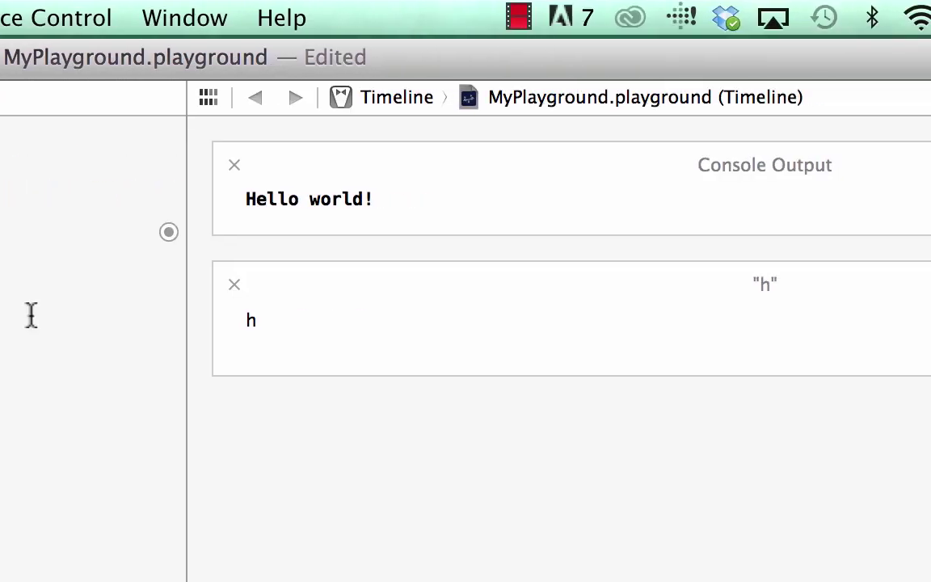
{"action": "double_click", "coordinate": [309, 199]}
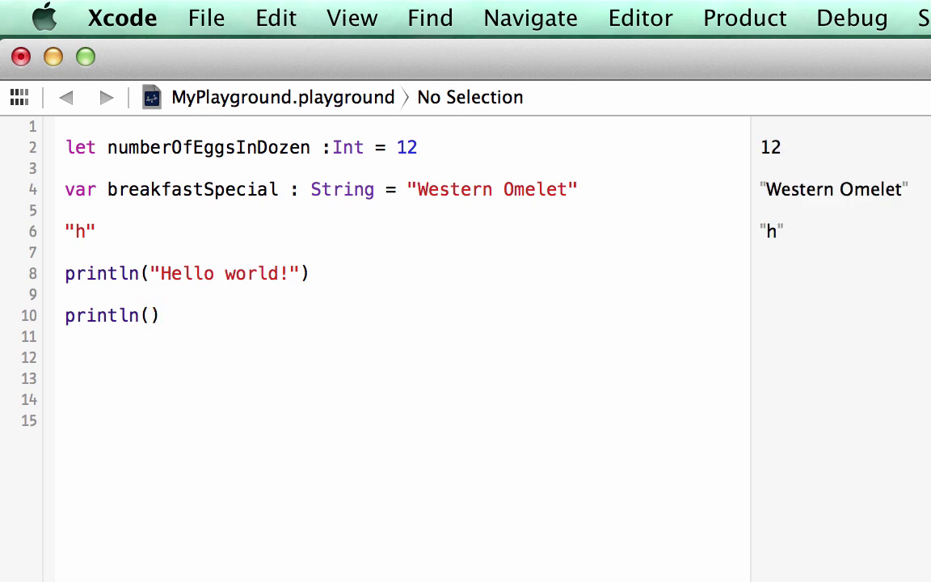
- Print "I have \(numberOfEggsInDozen) eggs since I just bought a fresh dozen yesterday."
{"action": "type", "text": "\"I ha\""}
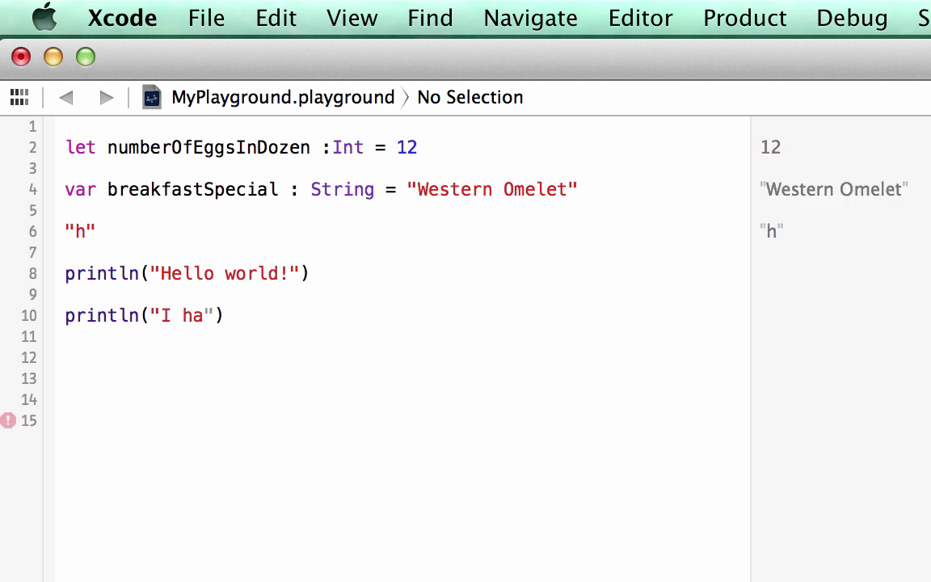
{"action": "type", "text": "ve"}
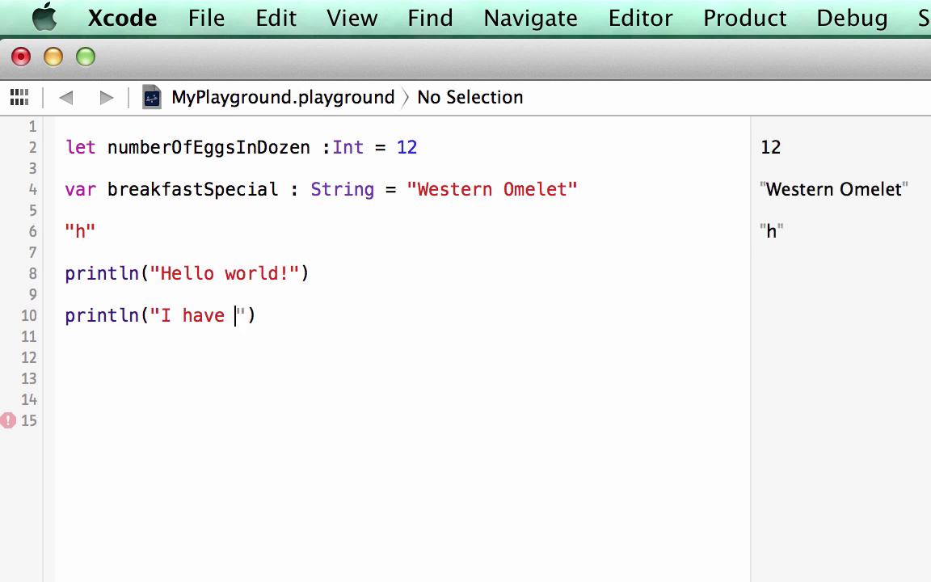
{"action": "type", "text": "\\("}
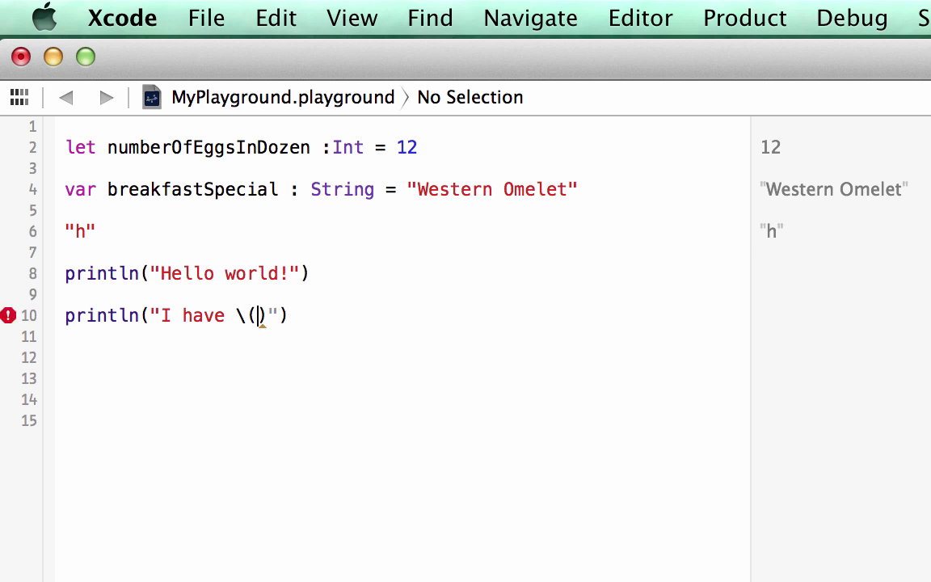
{"action": "type", "text": "numberO"}
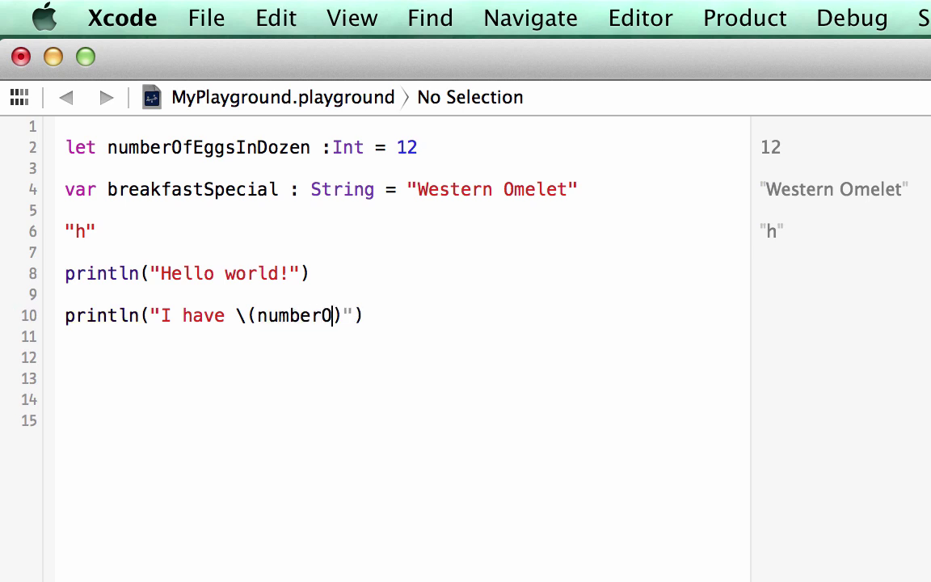
{"action": "type", "text": "fEggsIn"}
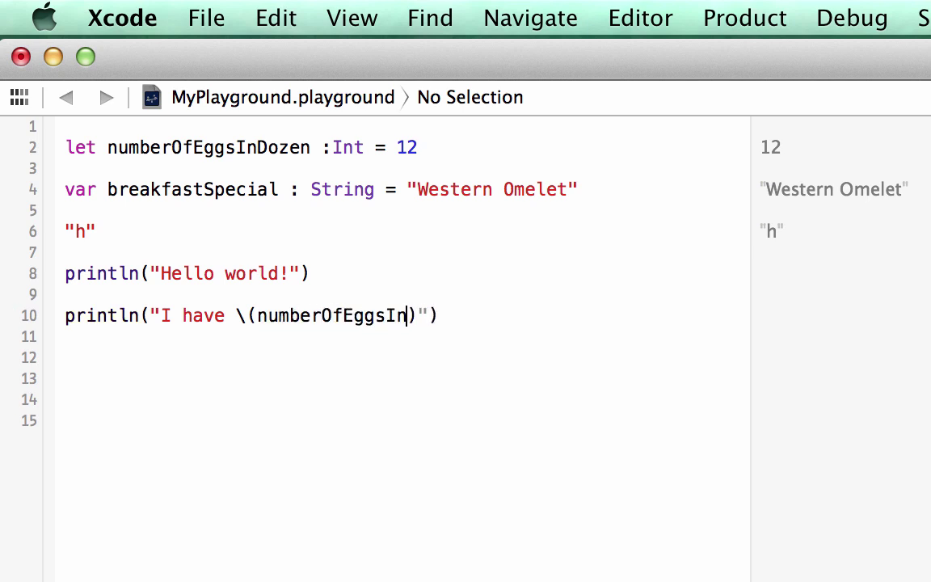
{"action": "type", "text": "Dozen"}
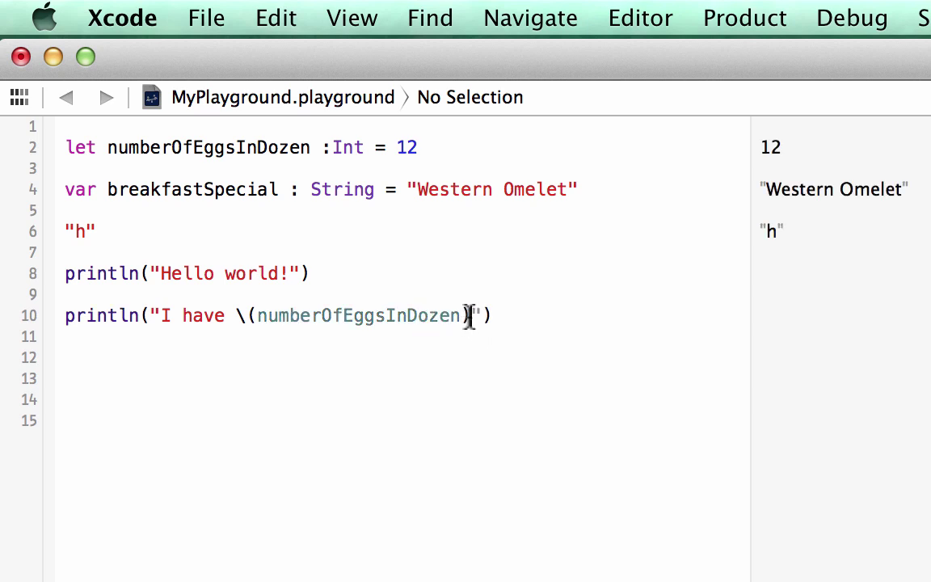
{"action": "type", "text": "e"}
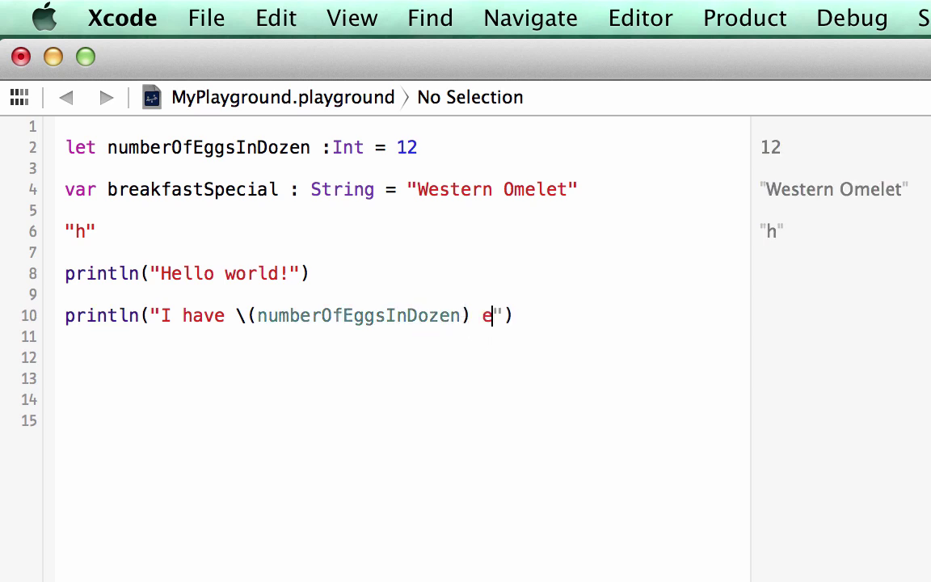
{"action": "type", "text": "ggs since"}
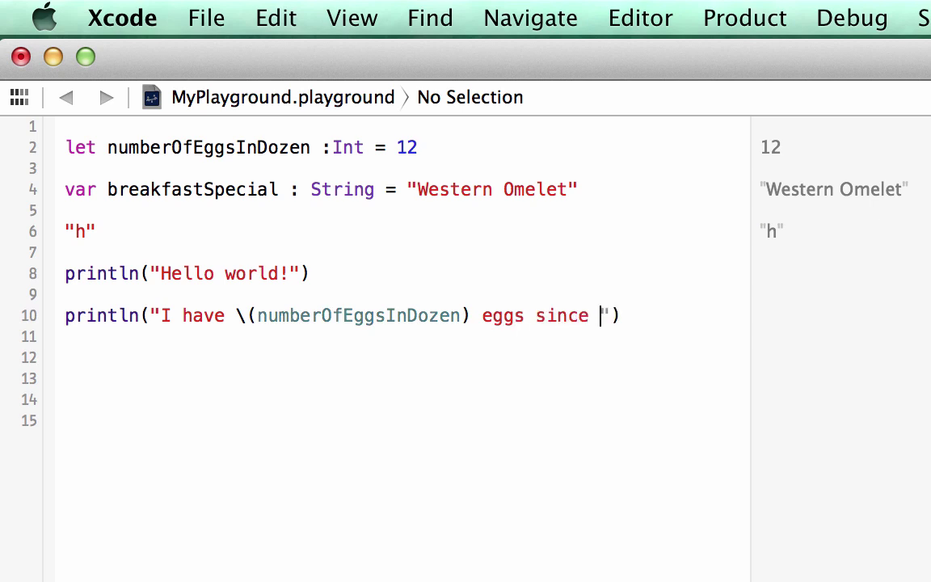
{"action": "type", "text": "I just bough"}
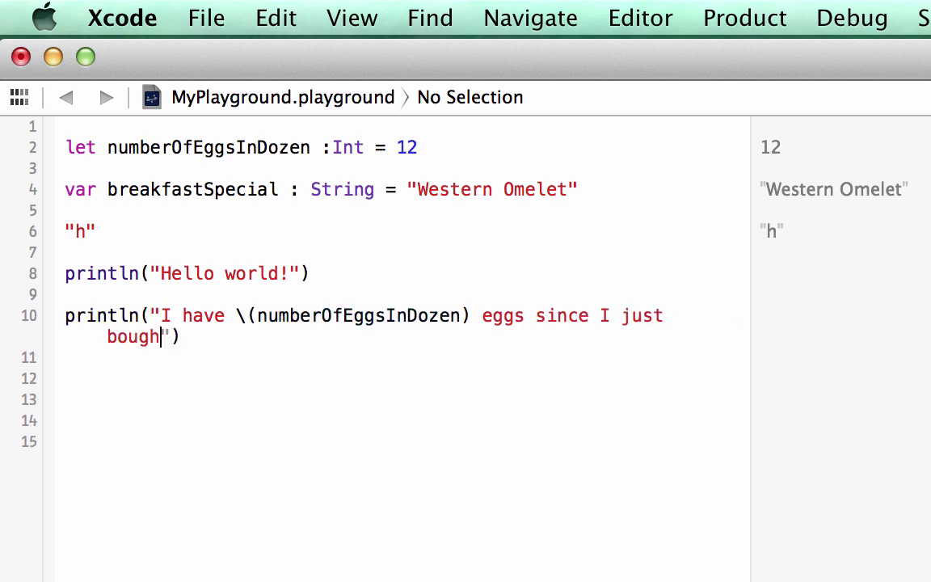
{"action": "type", "text": "t a fresh"}
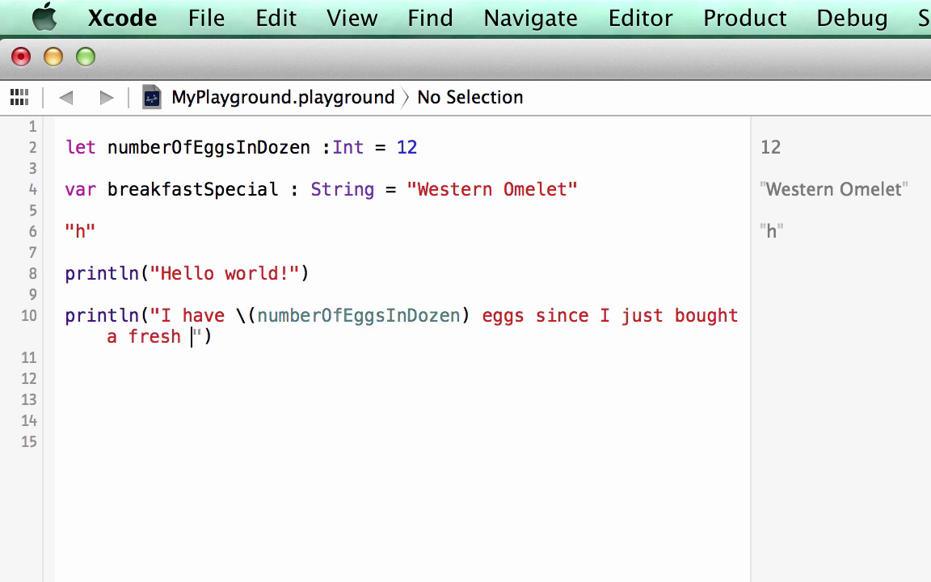
{"action": "type", "text": "dozen yesterd"}
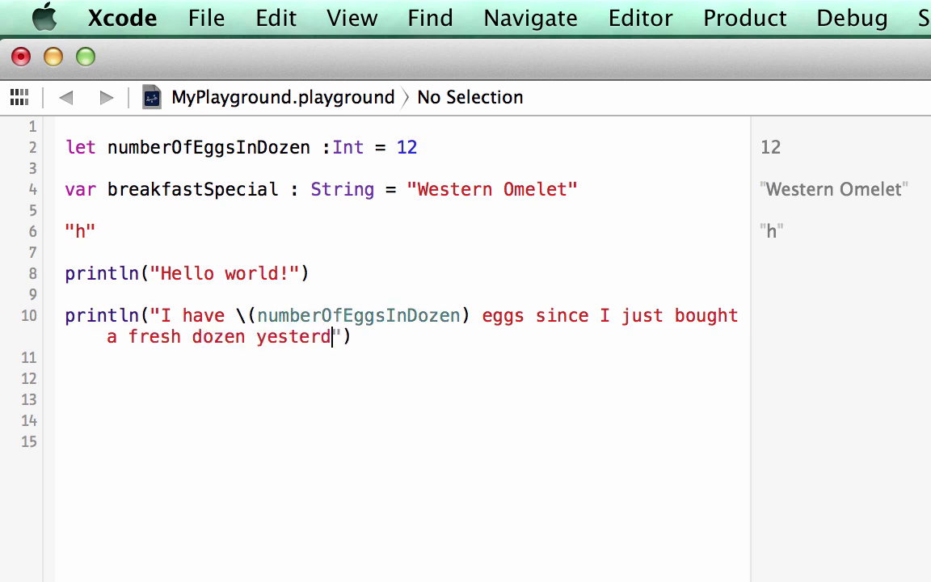
{"action": "type", "text": "ay"}
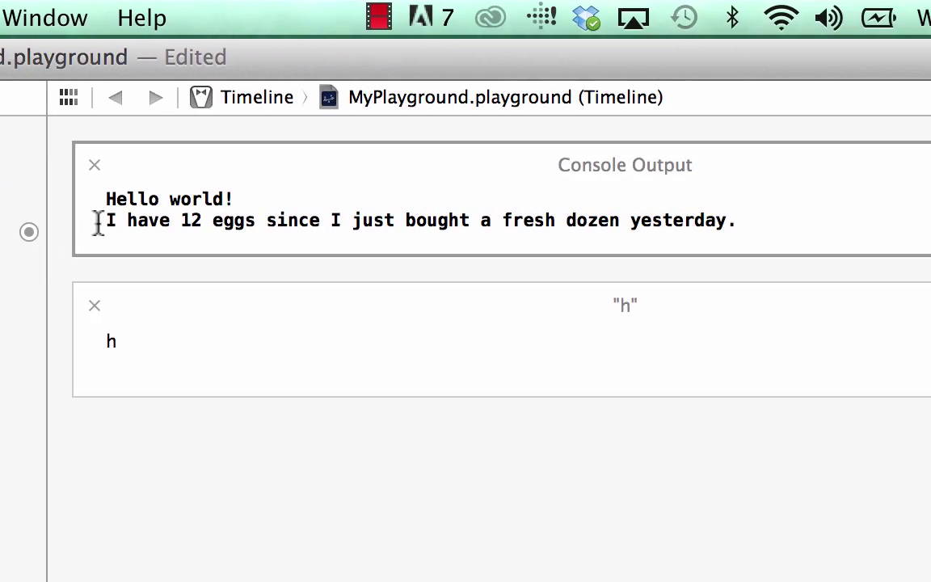
{"action": "left_click_drag", "start_coordinate": [105, 220], "coordinate": [262, 219]}
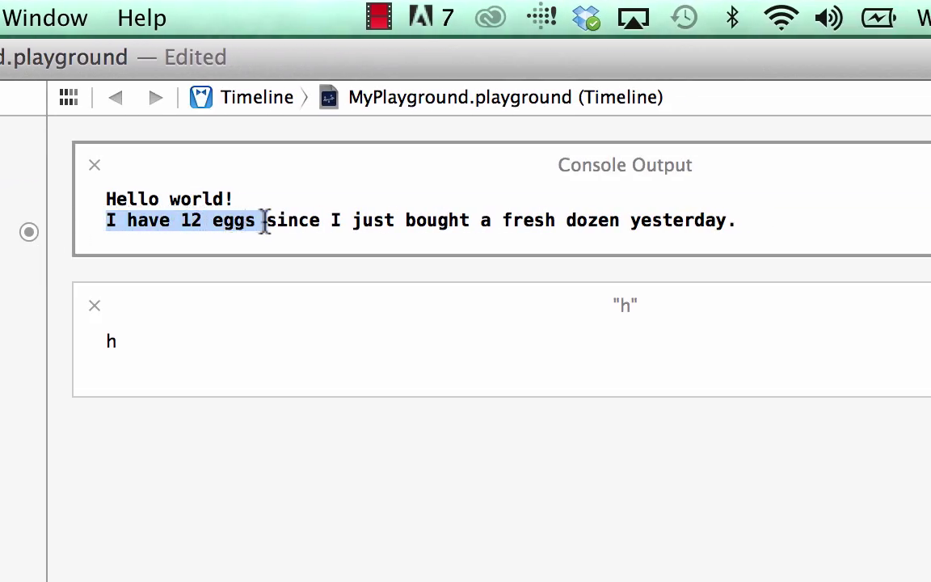
{"action": "left_click_drag", "start_coordinate": [261, 220], "coordinate": [493, 220]}
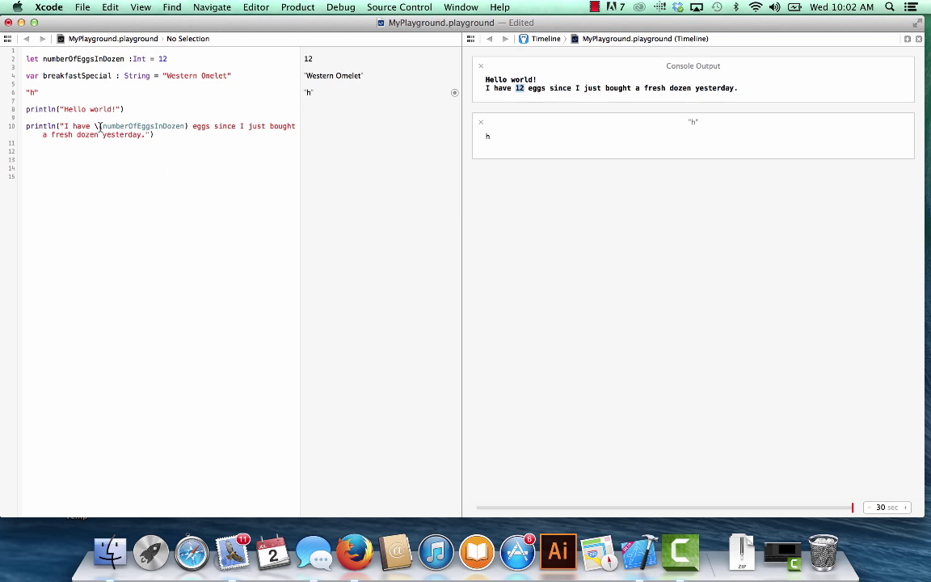
{"action": "double_click", "coordinate": [161, 125]}
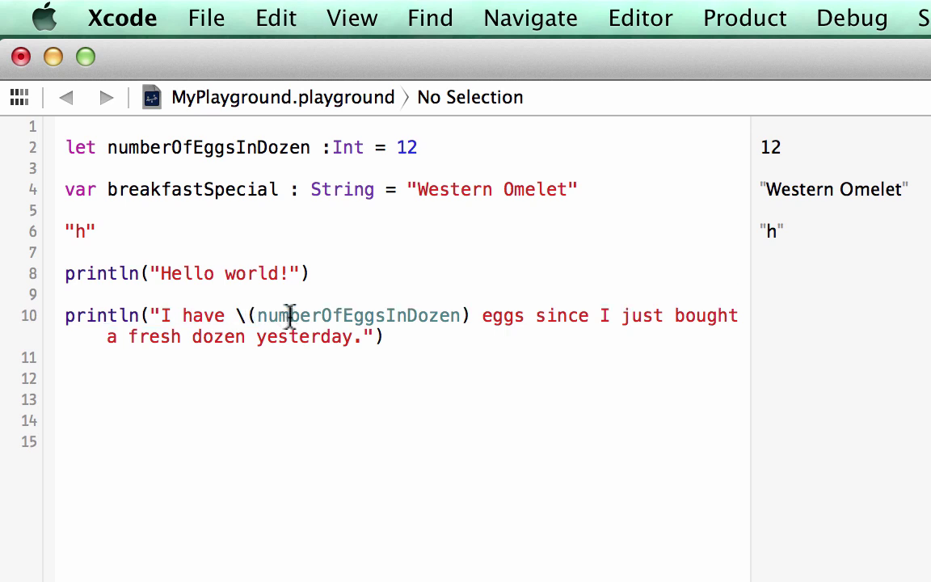
{"action": "double_click", "coordinate": [360, 316]}
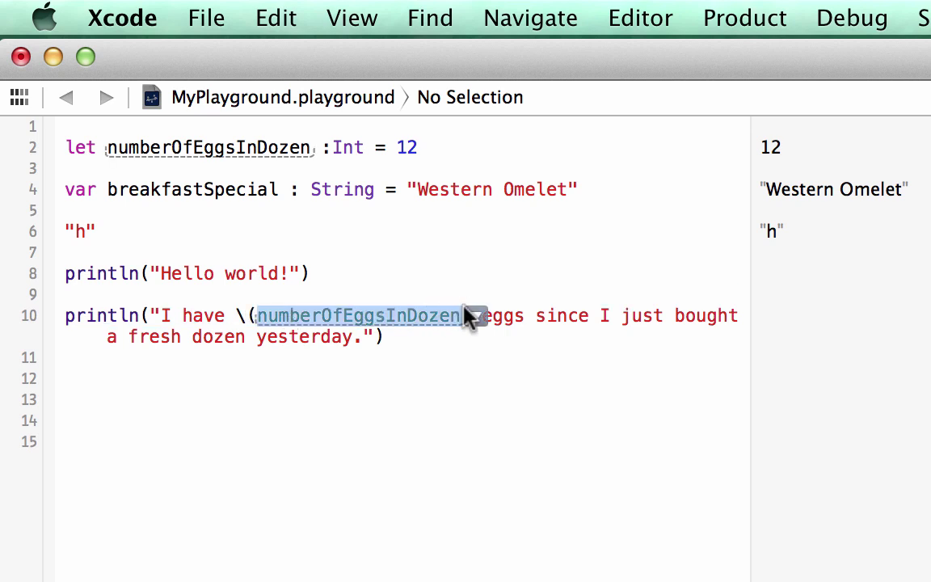
{"action": "left_click", "coordinate": [465, 315]}
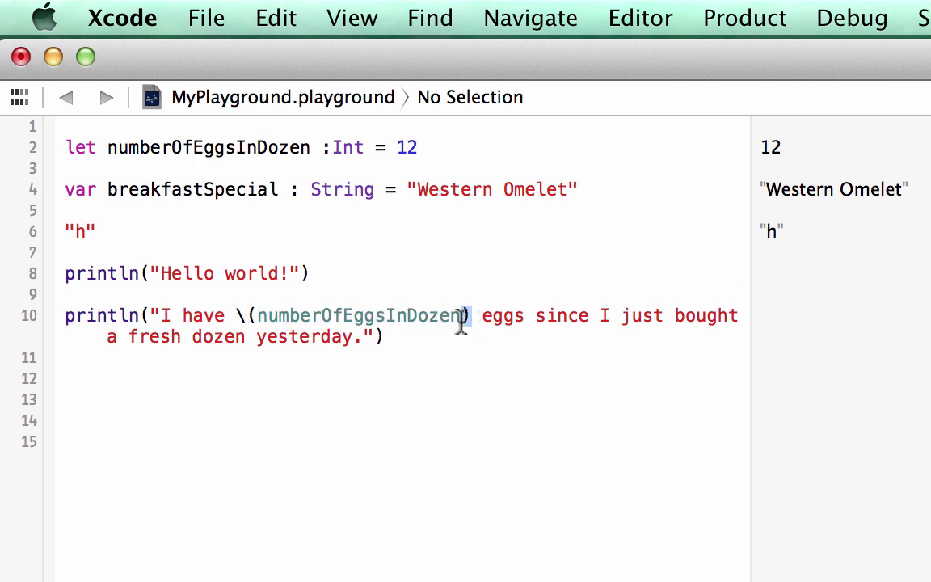
{"action": "left_click", "coordinate": [392, 336]}
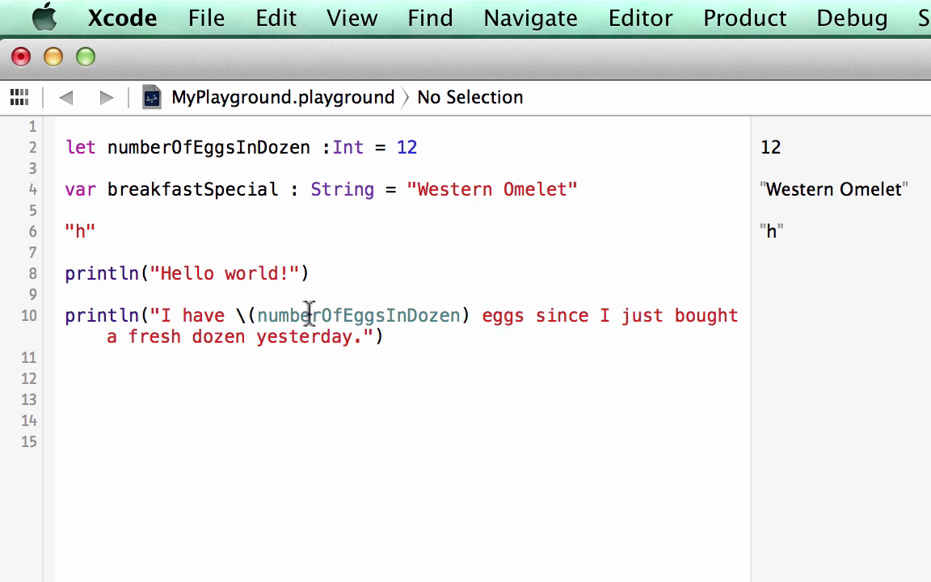
{"action": "left_click", "coordinate": [155, 315]}
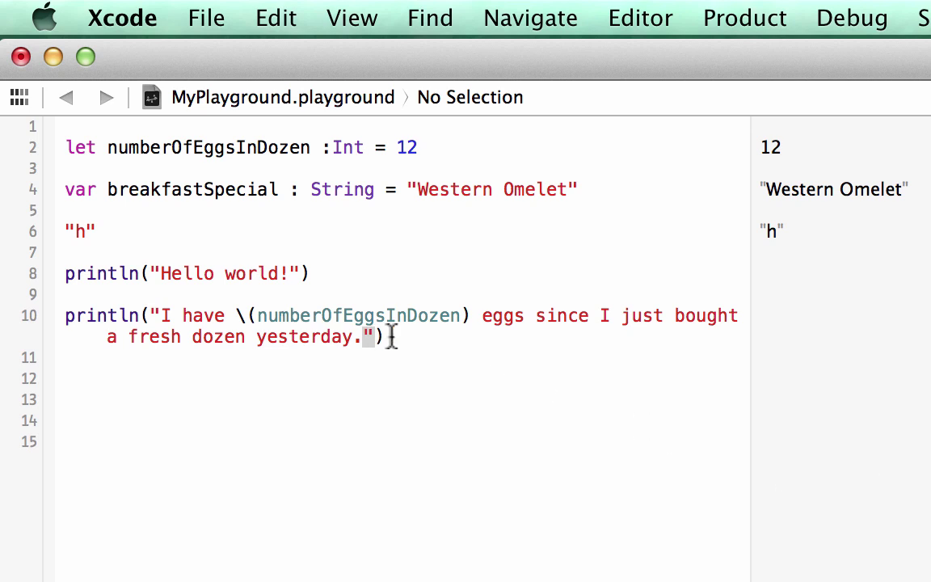
- Print "The \(breakfastSpecial) is the special menu item for today's brunch." on line 12
{"action": "type", "text": "p"}
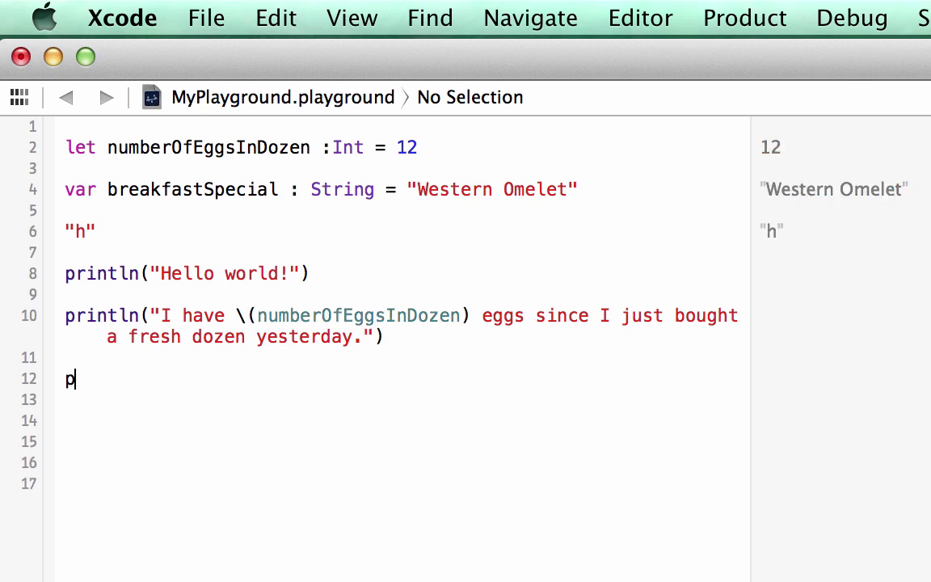
{"action": "type", "text": "rintln("}
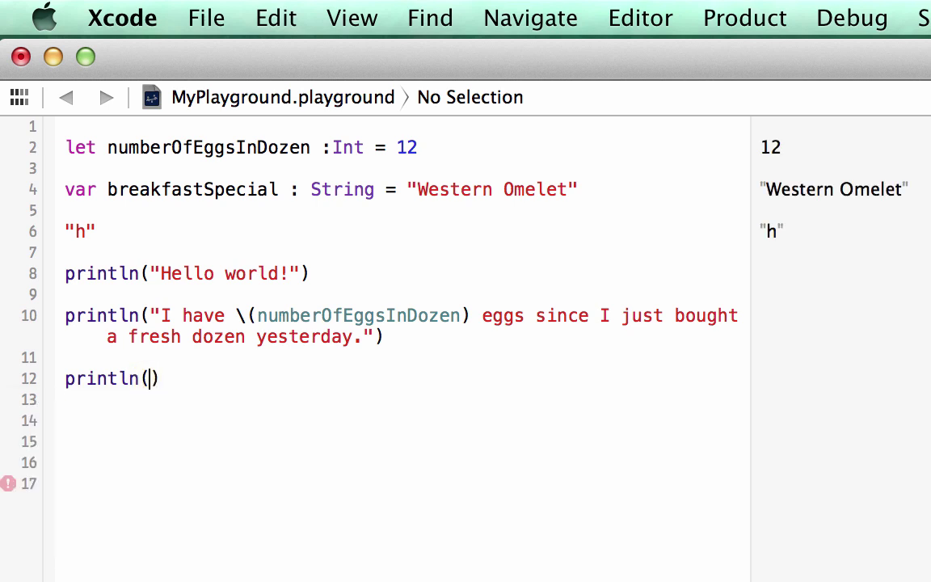
{"action": "type", "text": "\""}
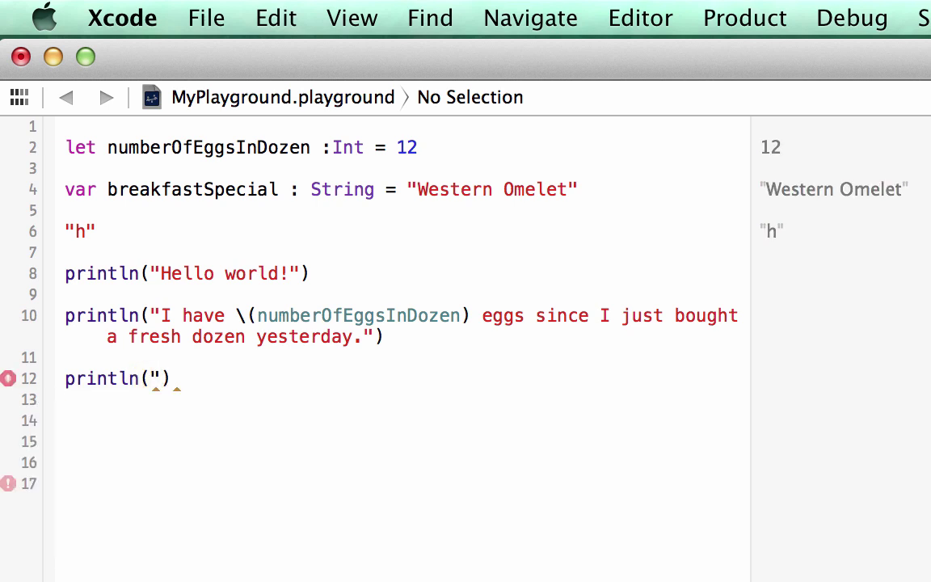
{"action": "type", "text": "The"}
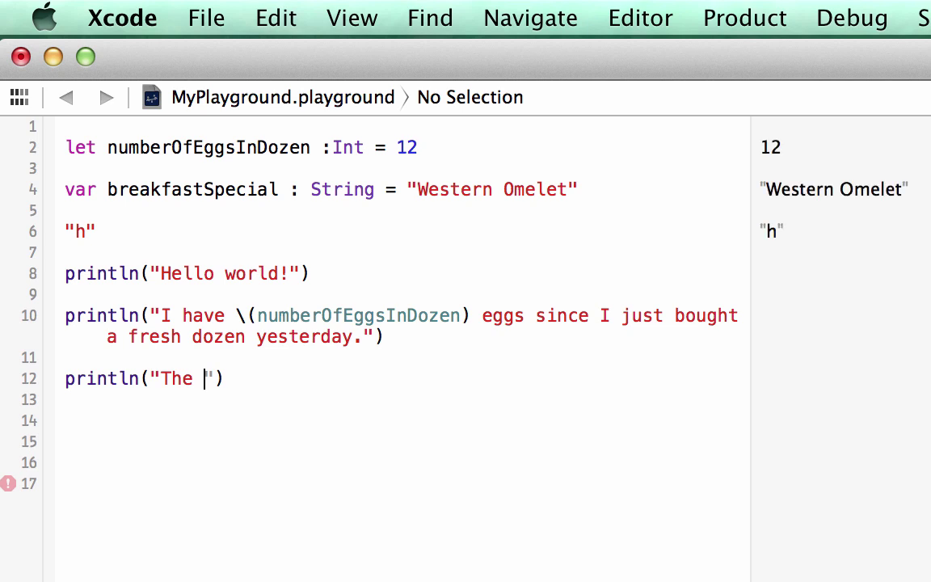
{"action": "type", "text": "\\"}
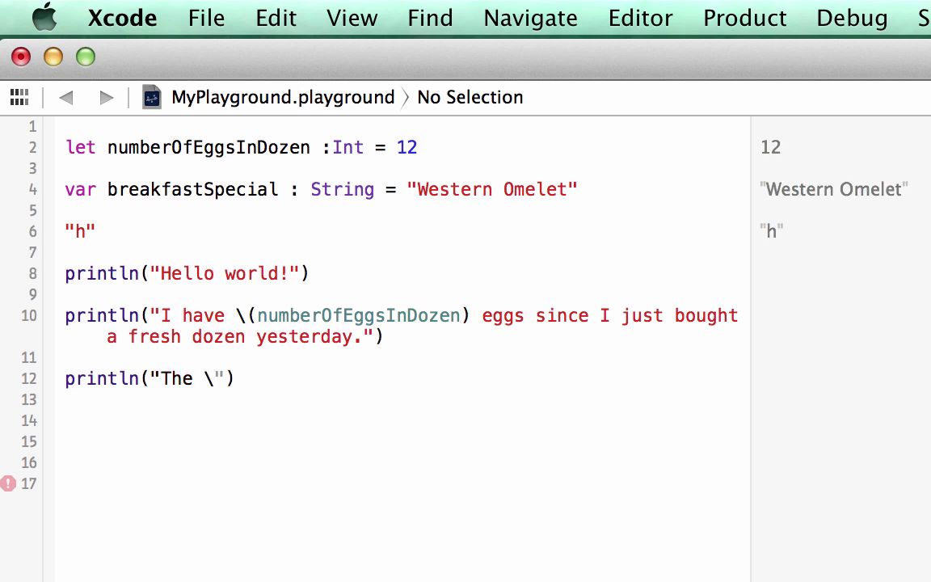
{"action": "type", "text": "("}
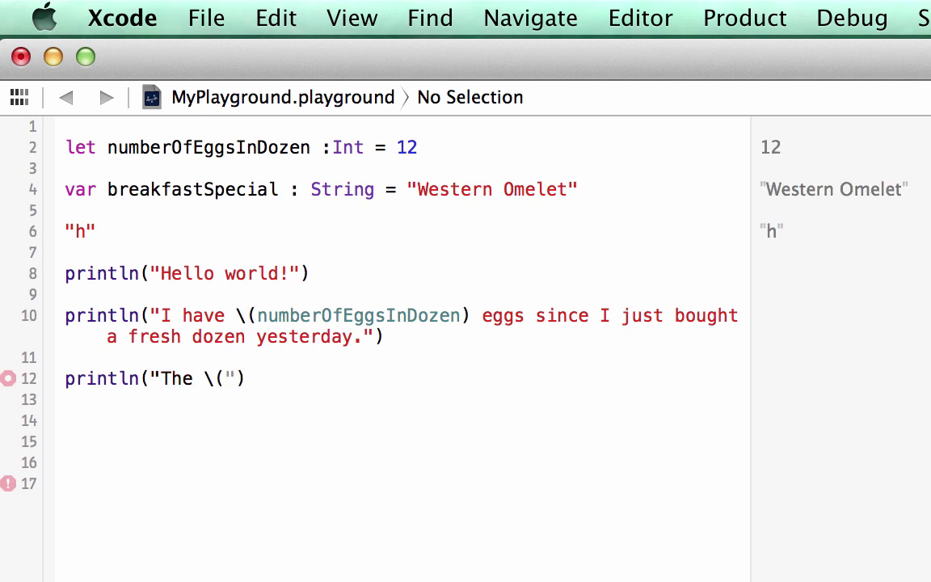
{"action": "type", "text": "breakfa"}
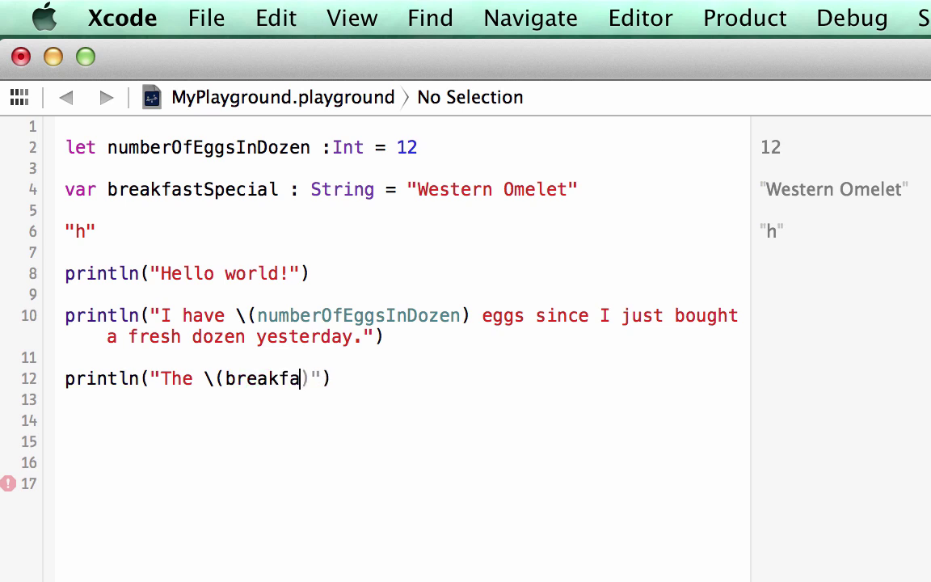
{"action": "type", "text": "stSpeci"}
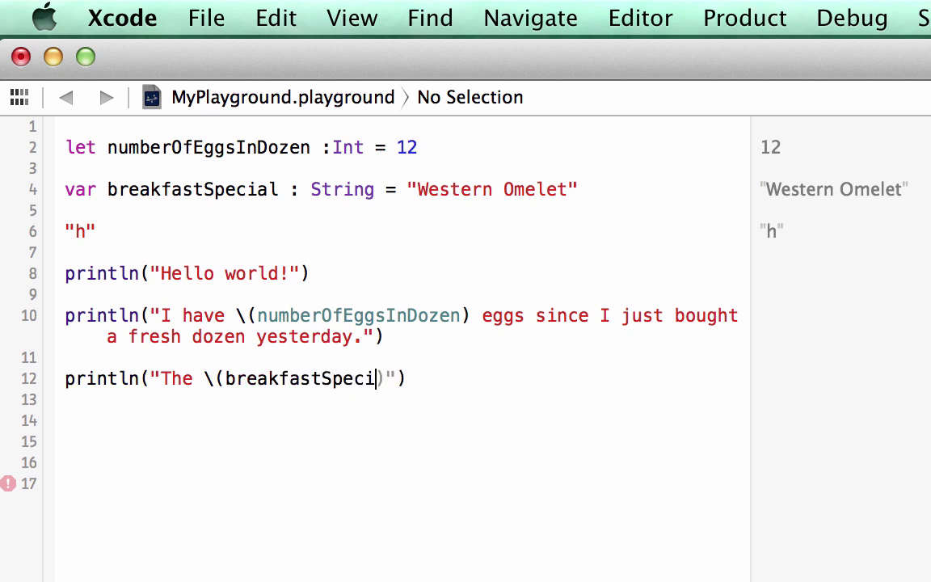
{"action": "type", "text": "al"}
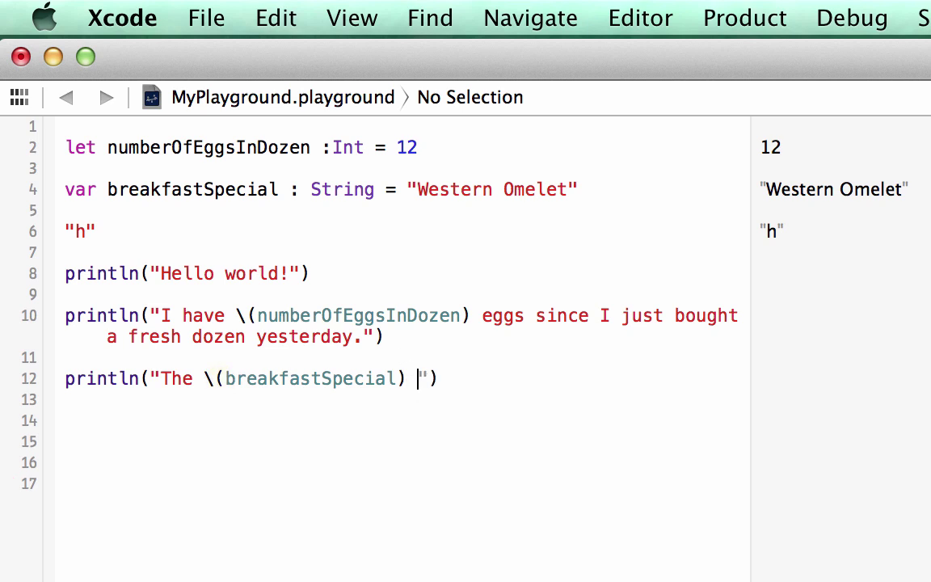
{"action": "type", "text": "is the spe"}
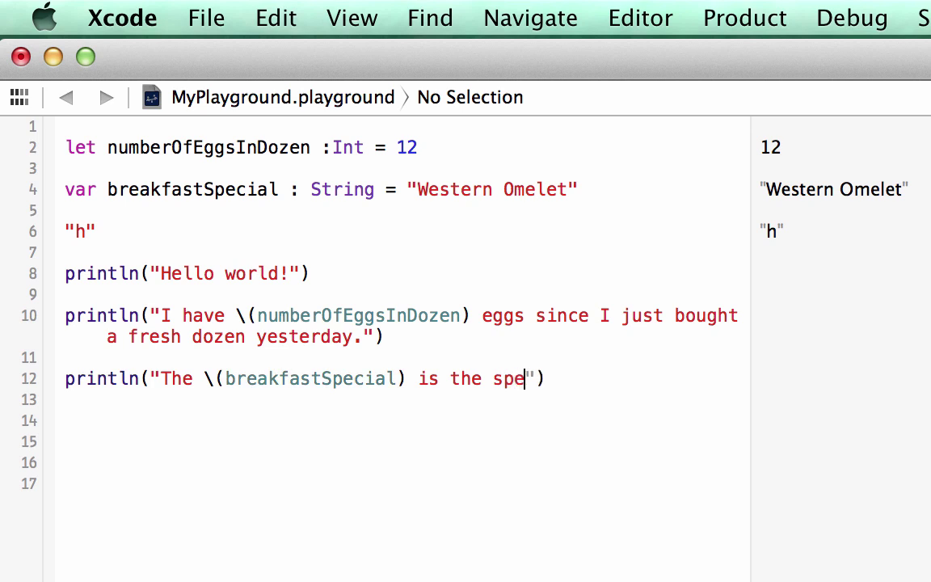
{"action": "type", "text": "cial menu"}
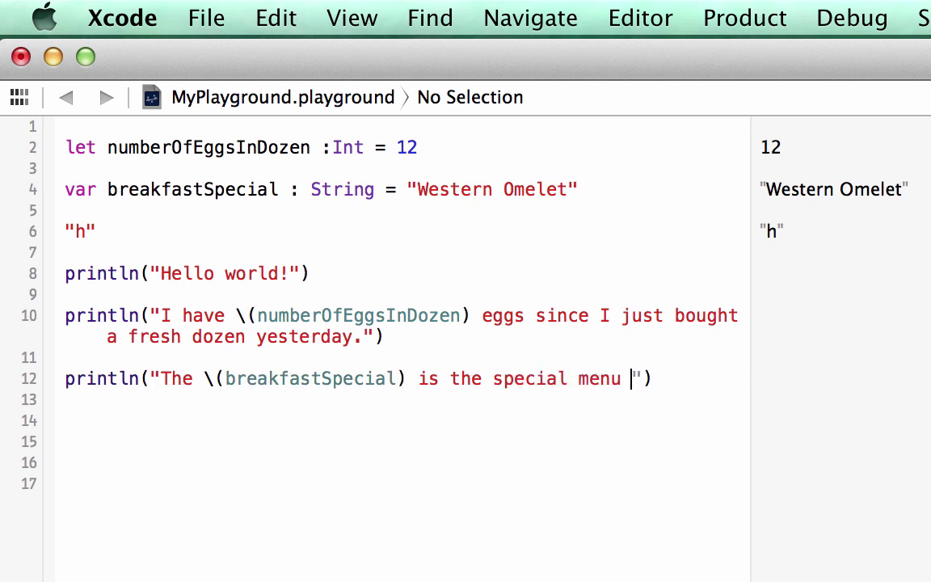
{"action": "type", "text": "itm"}
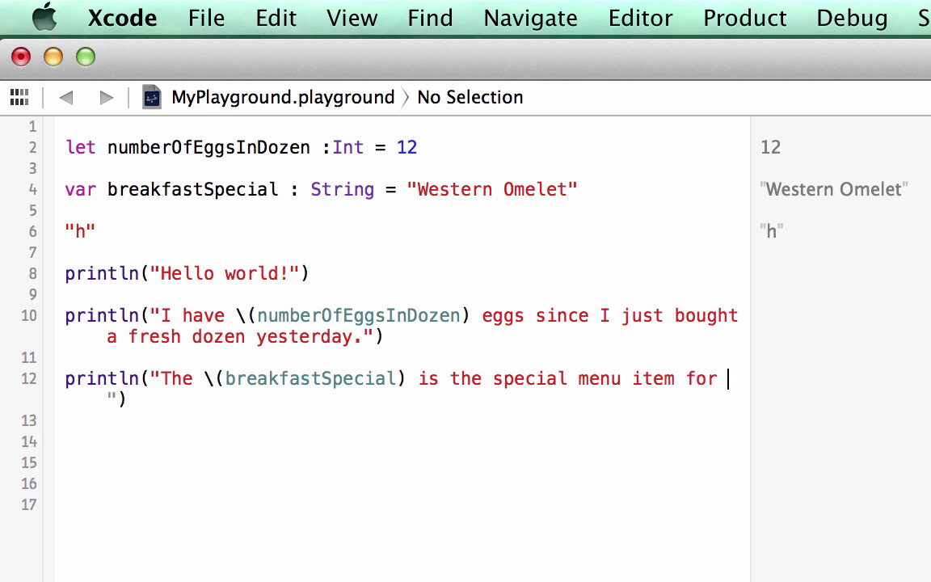
{"action": "type", "text": "t"}
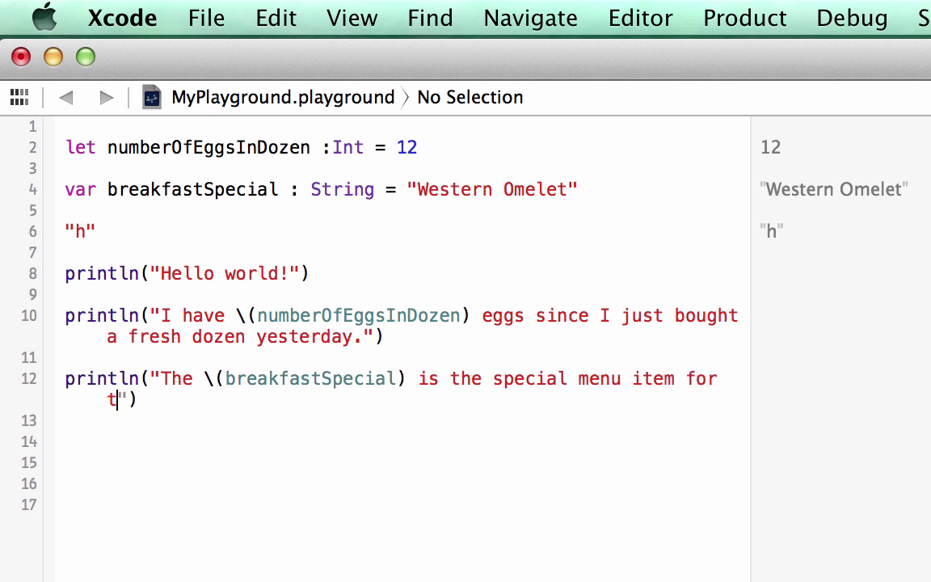
{"action": "type", "text": "oday's brinc"}
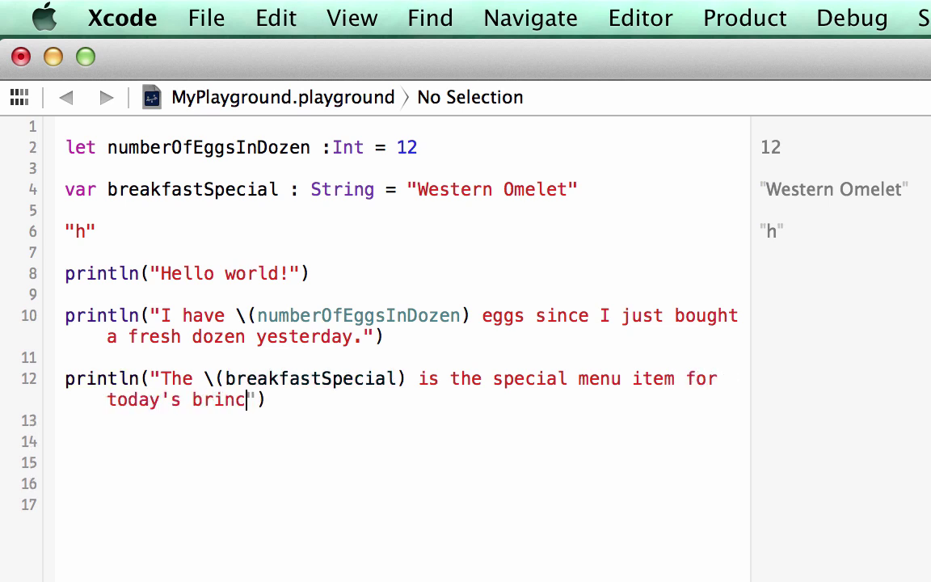
{"action": "type", "text": "h."}
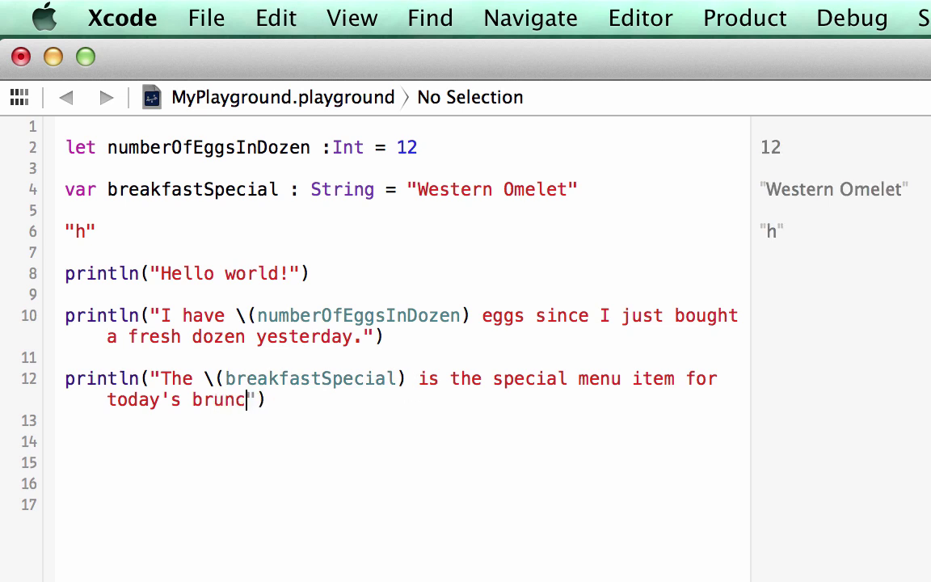
{"action": "type", "text": "h."}
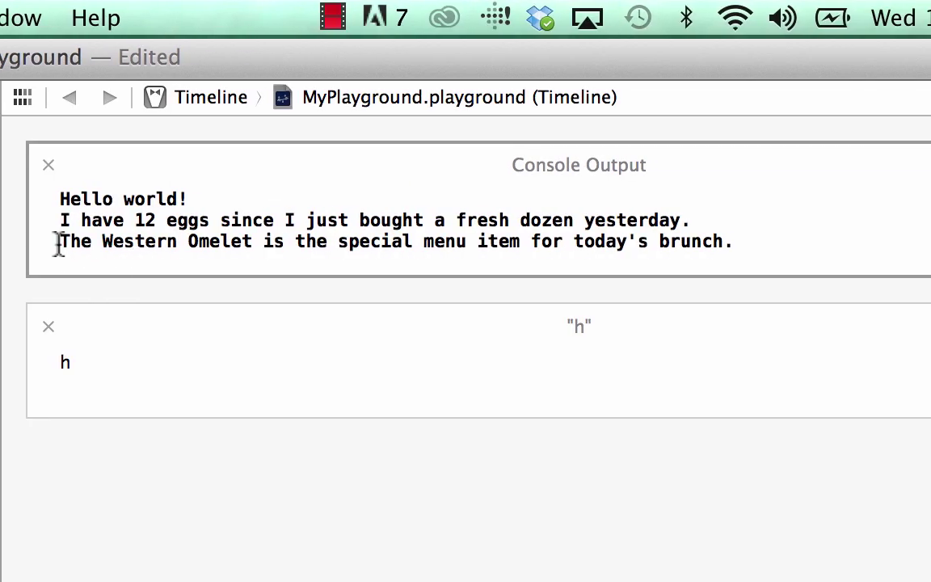
{"action": "left_click_drag", "start_coordinate": [60, 241], "coordinate": [412, 241]}
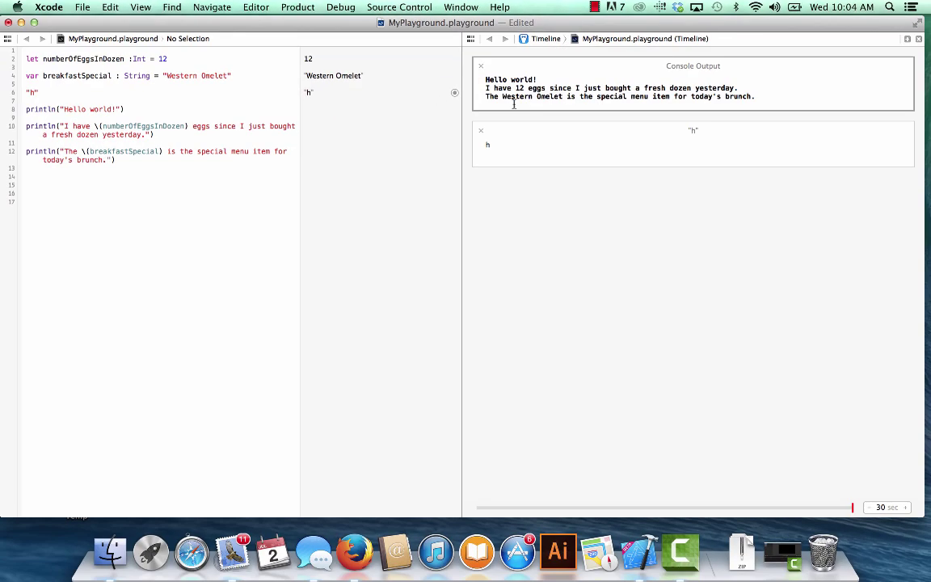
{"action": "double_click", "coordinate": [525, 96]}
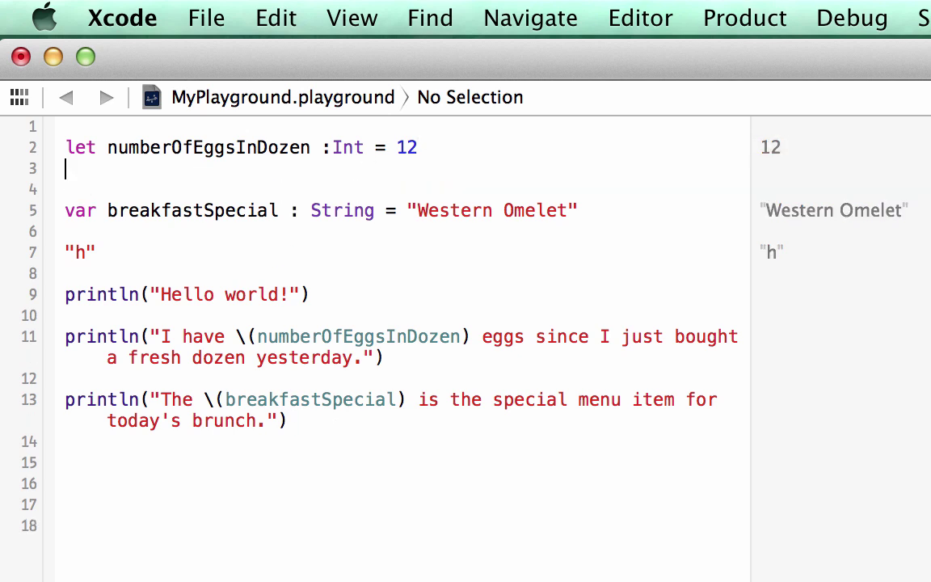
- Write numberOfEggsInDozen = 11 and reveal the cannot-assign-to-let error message
{"action": "type", "text": "numberOfEggsInDozen"}
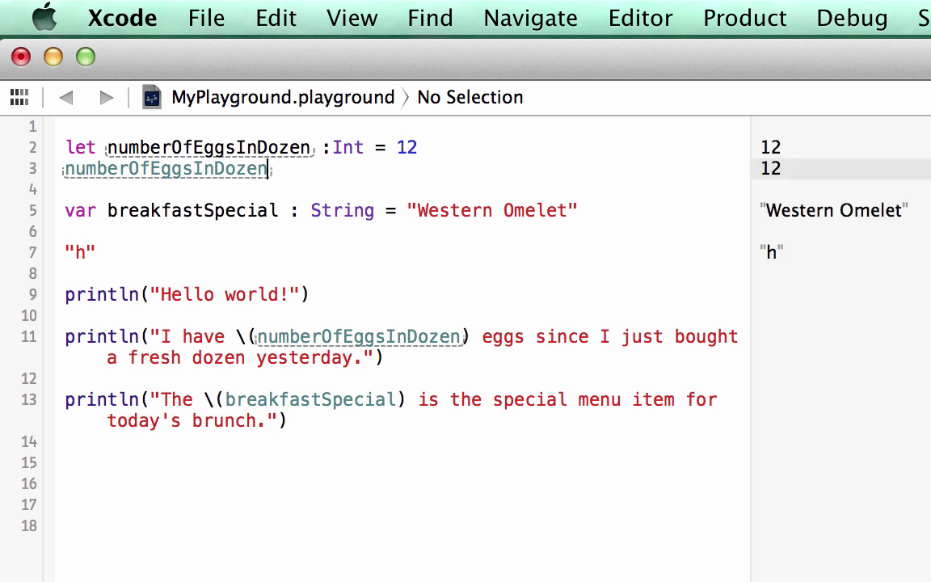
{"action": "type", "text": "="}
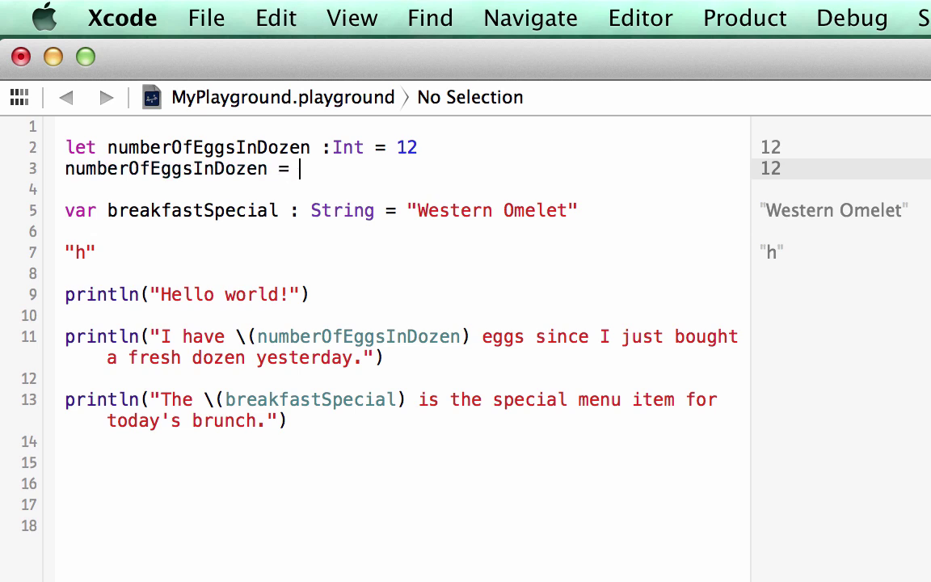
{"action": "type", "text": "11"}
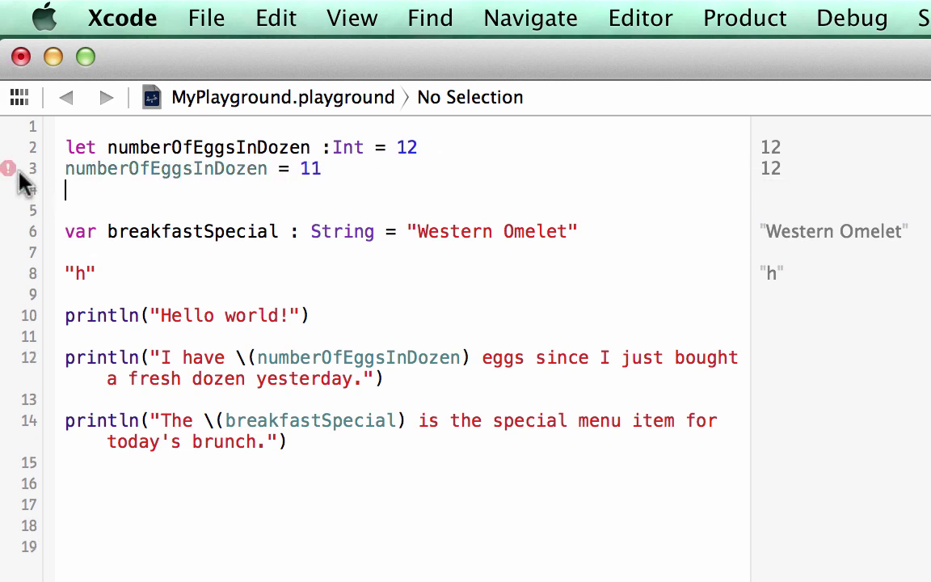
{"action": "left_click", "coordinate": [9, 168]}
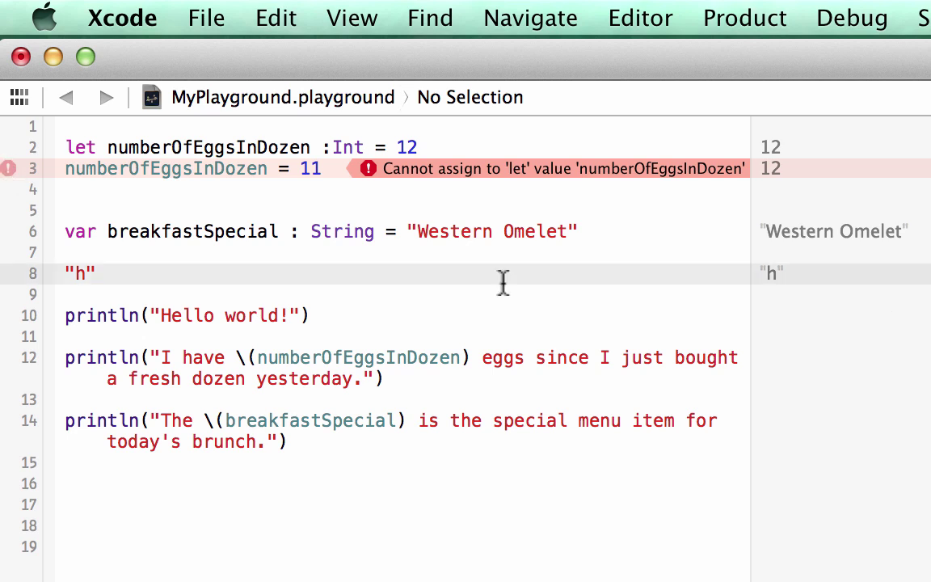
{"action": "double_click", "coordinate": [207, 146]}
{"action": "type", "text": "breakfastSpecial = \""}
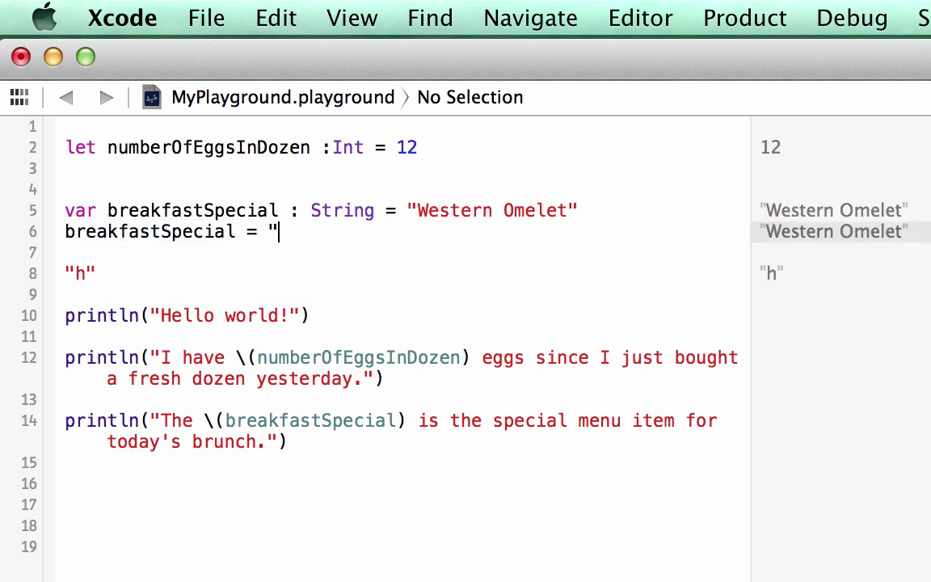
- Replace the failing line with breakfastSpecial = "Spinach Quiche"
{"action": "type", "text": "Spinach"}
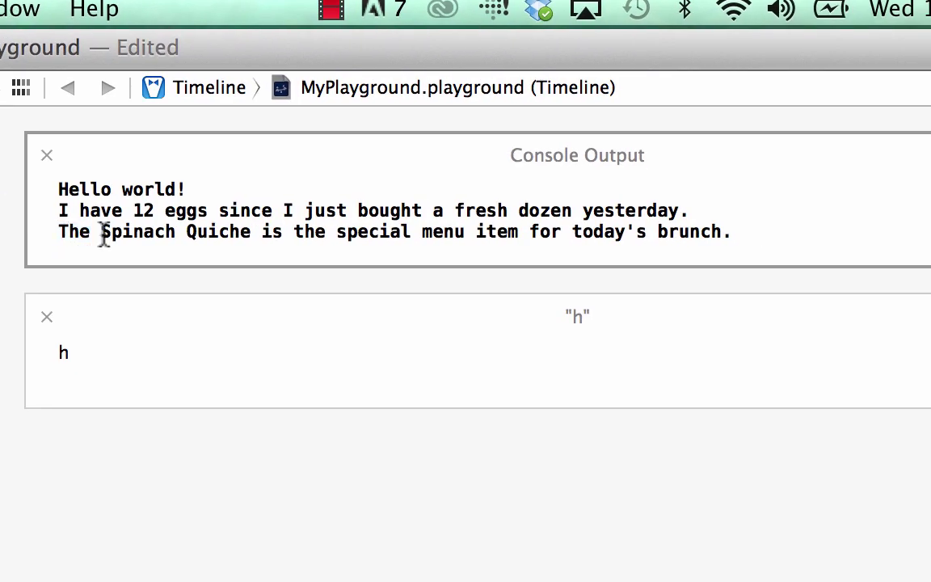
{"action": "left_click_drag", "start_coordinate": [99, 232], "coordinate": [252, 232]}
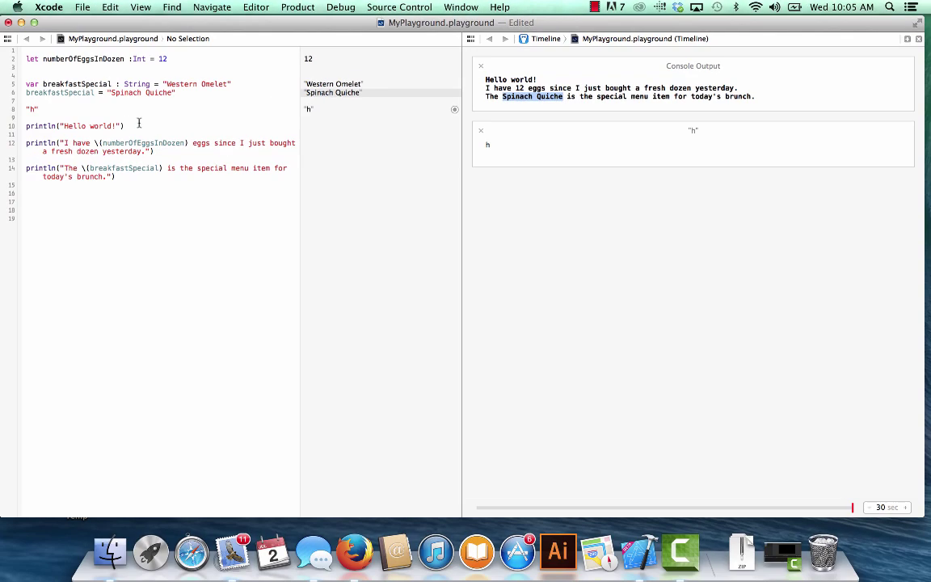
{"action": "double_click", "coordinate": [65, 93]}
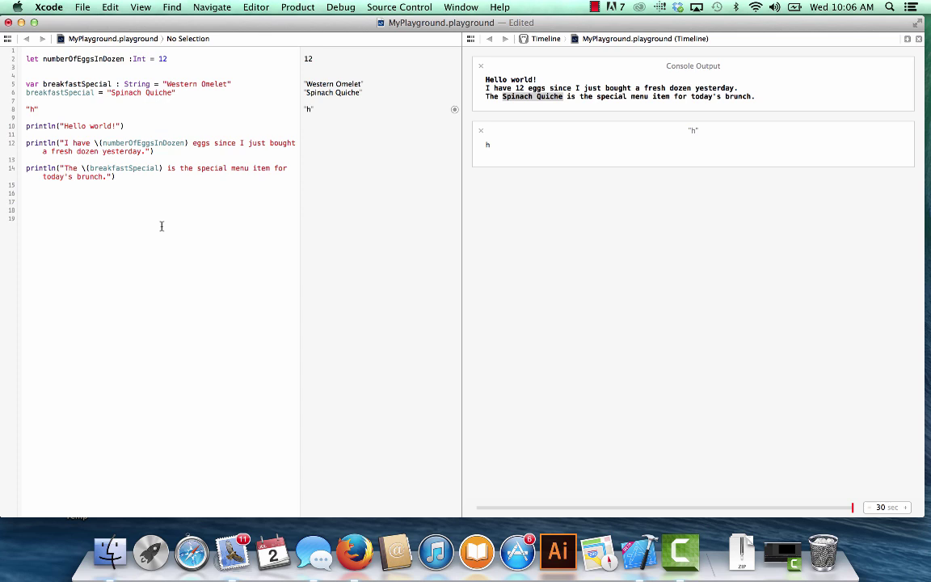
{"action": "left_click", "coordinate": [28, 218]}
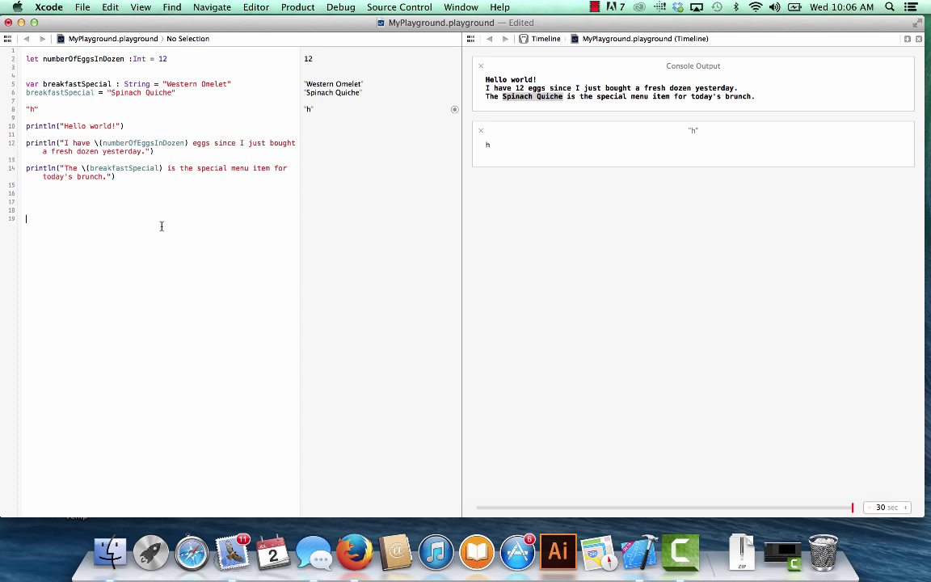